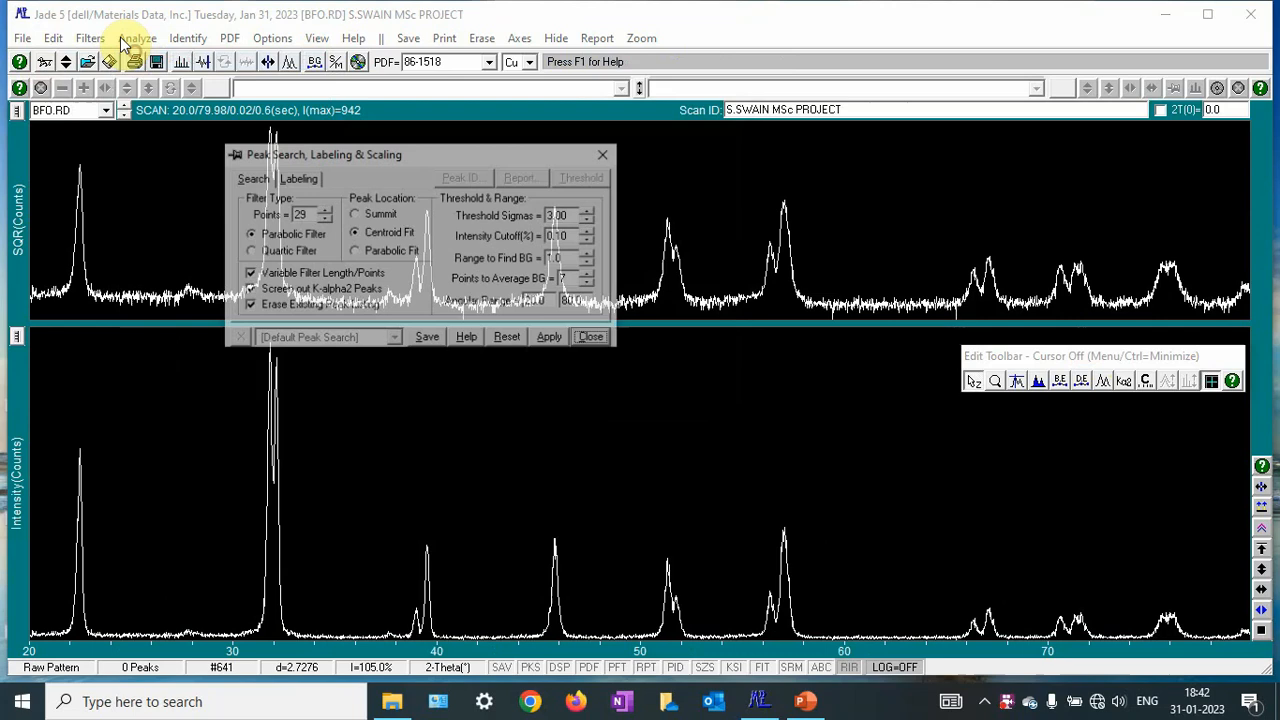
Run the peak search with parabolic filter settings, marking 15 peaks on the BFO scan
left_click(548, 338)
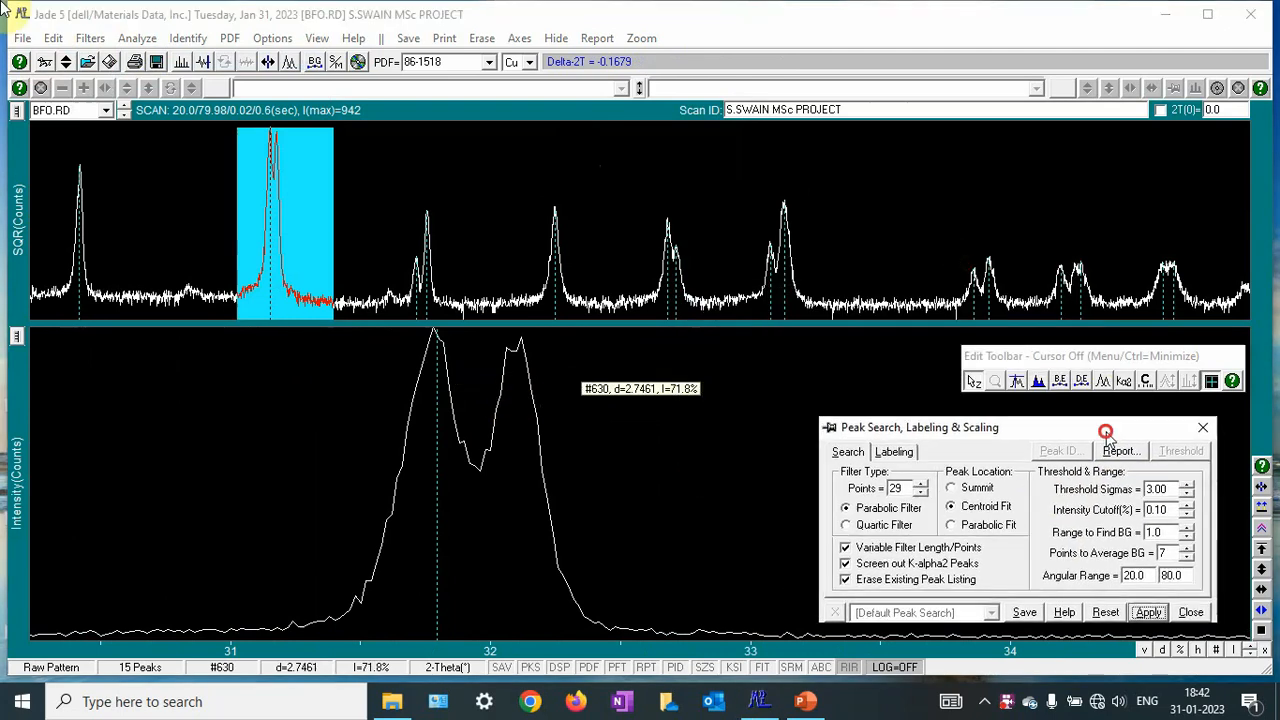
mouse_move(520, 398)
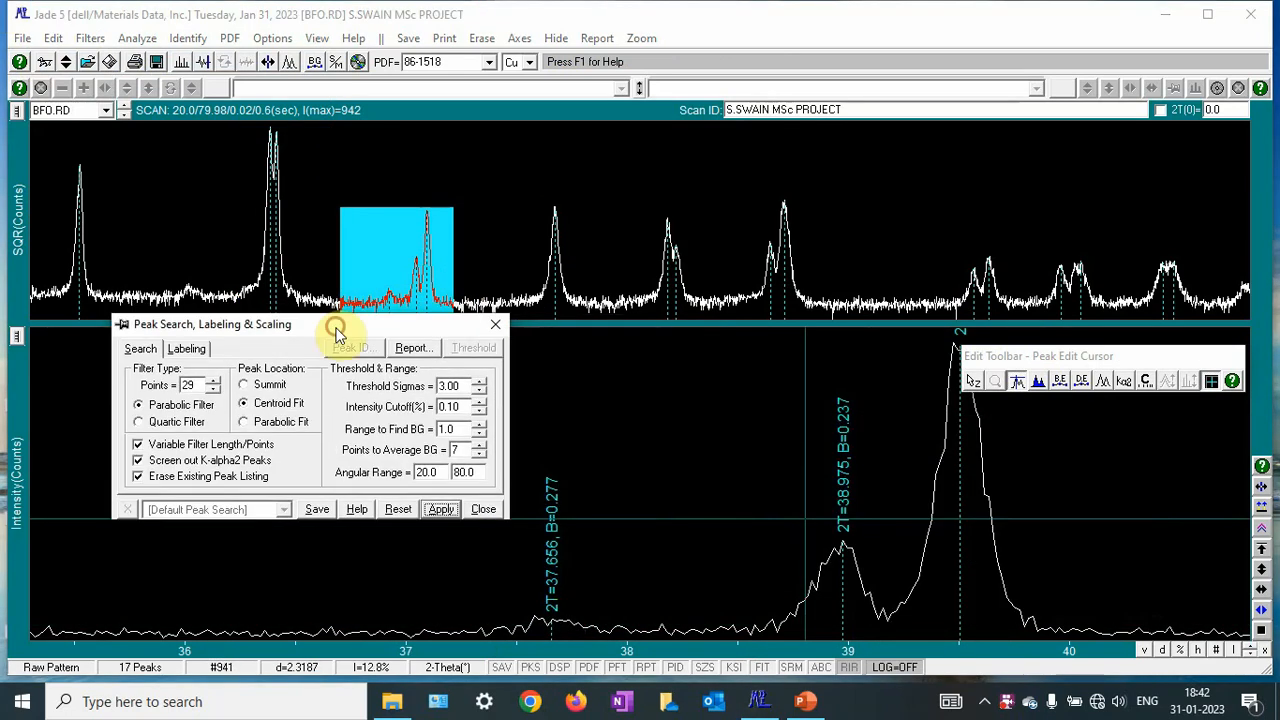
Review the Peak Search Report's 2-Theta, d-spacing and Area columns for the 17 peaks, then close the search dialog
left_click(412, 348)
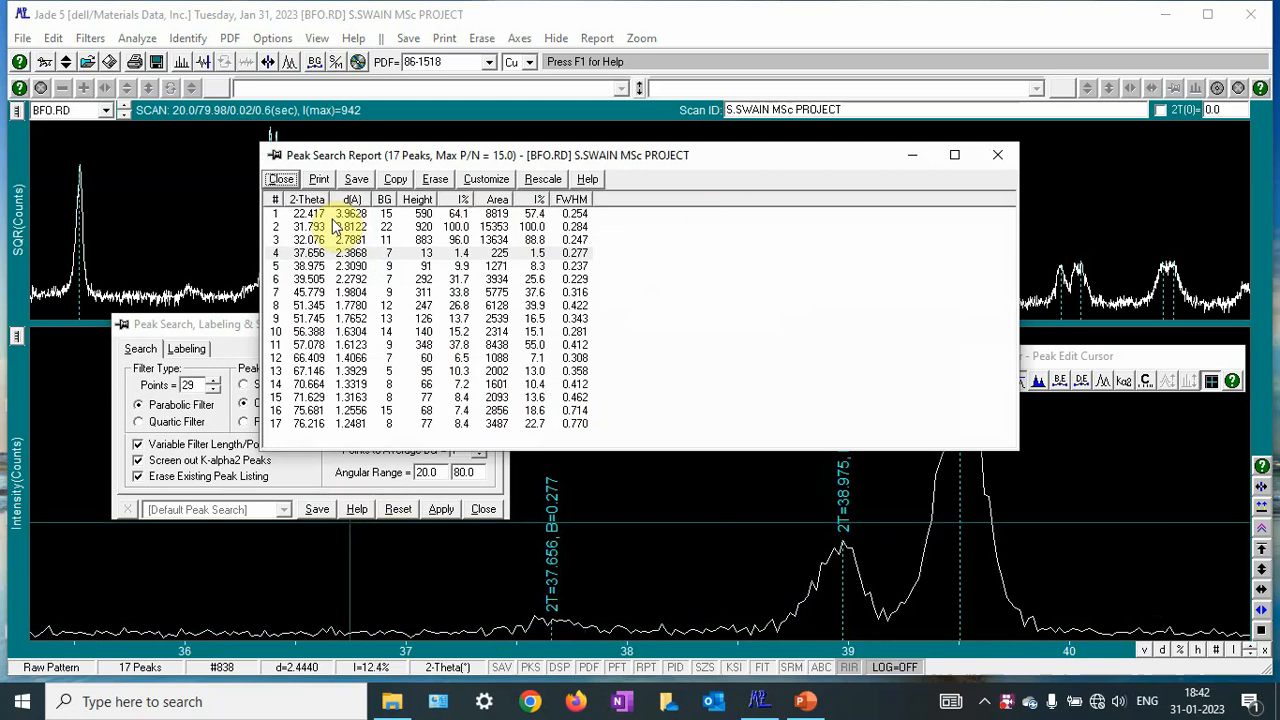
left_click(320, 228)
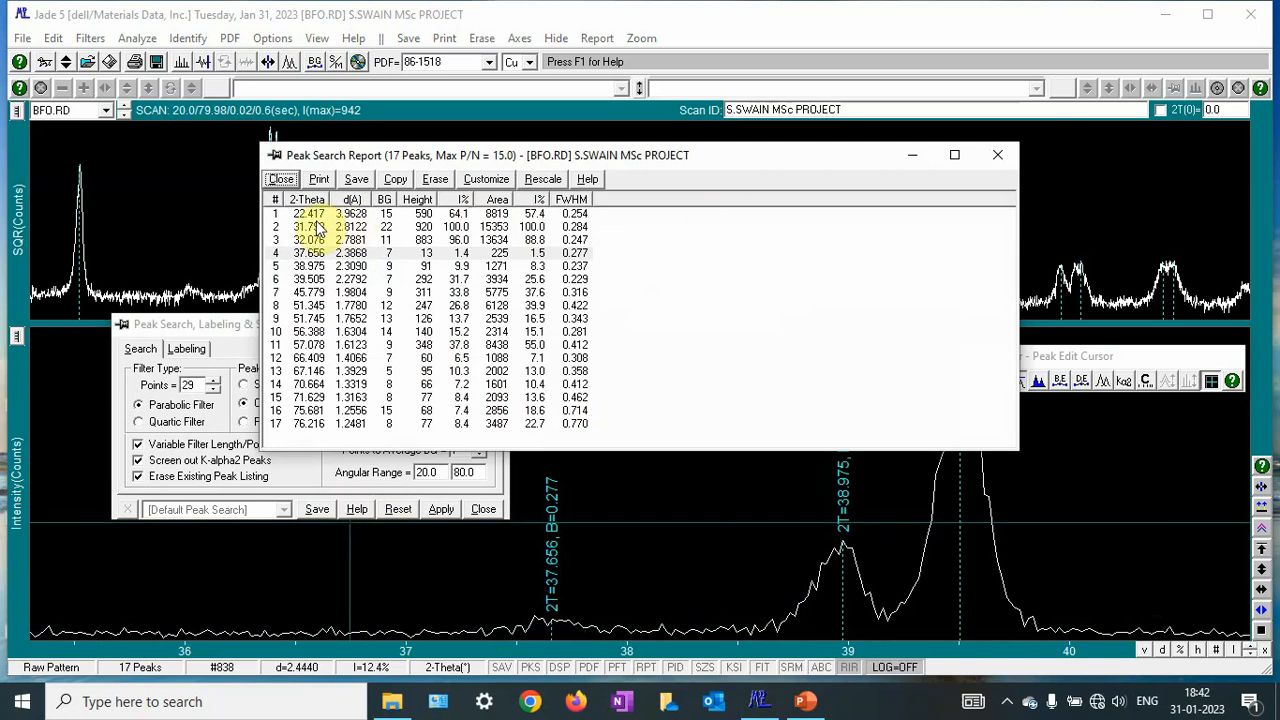
left_click(496, 200)
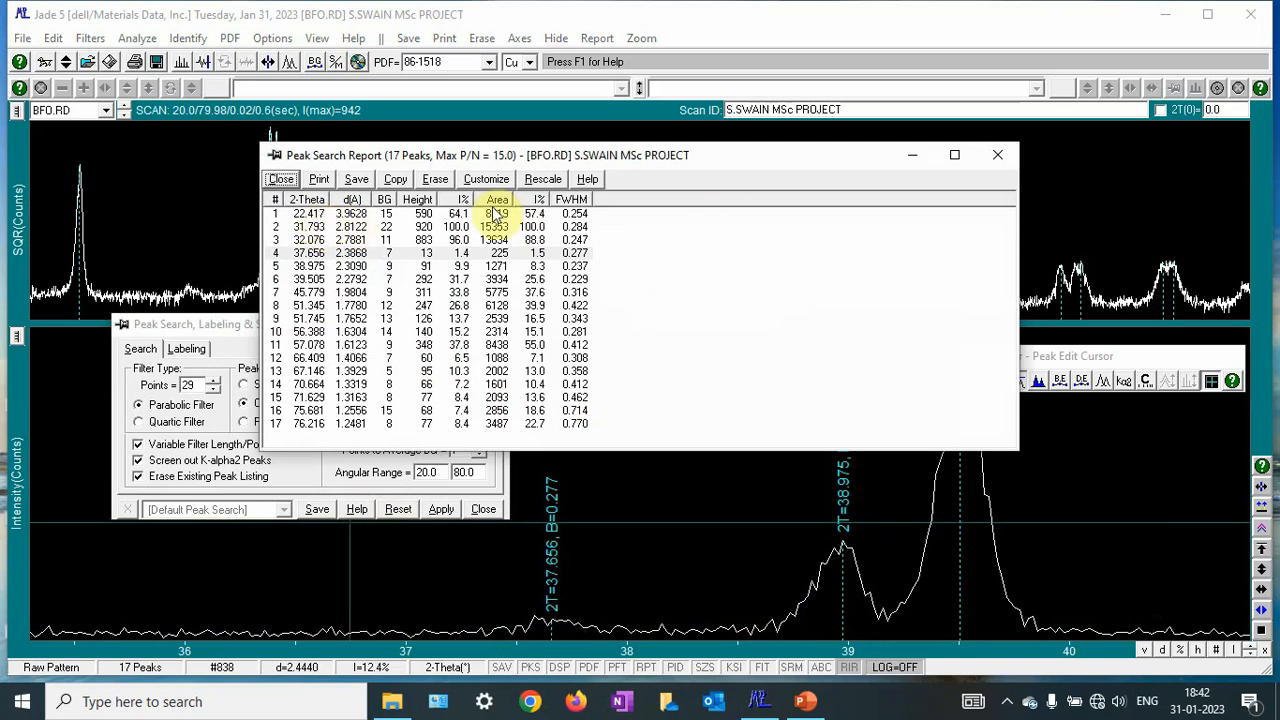
left_click(280, 180)
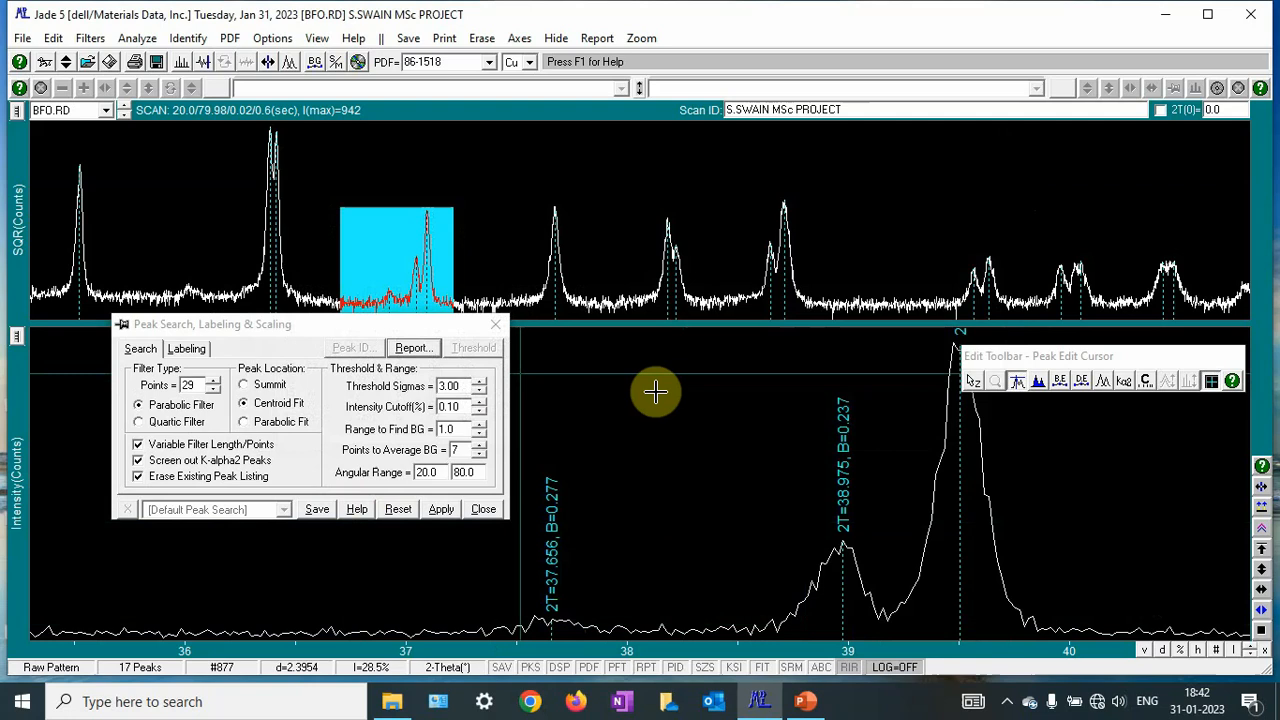
left_click(484, 508)
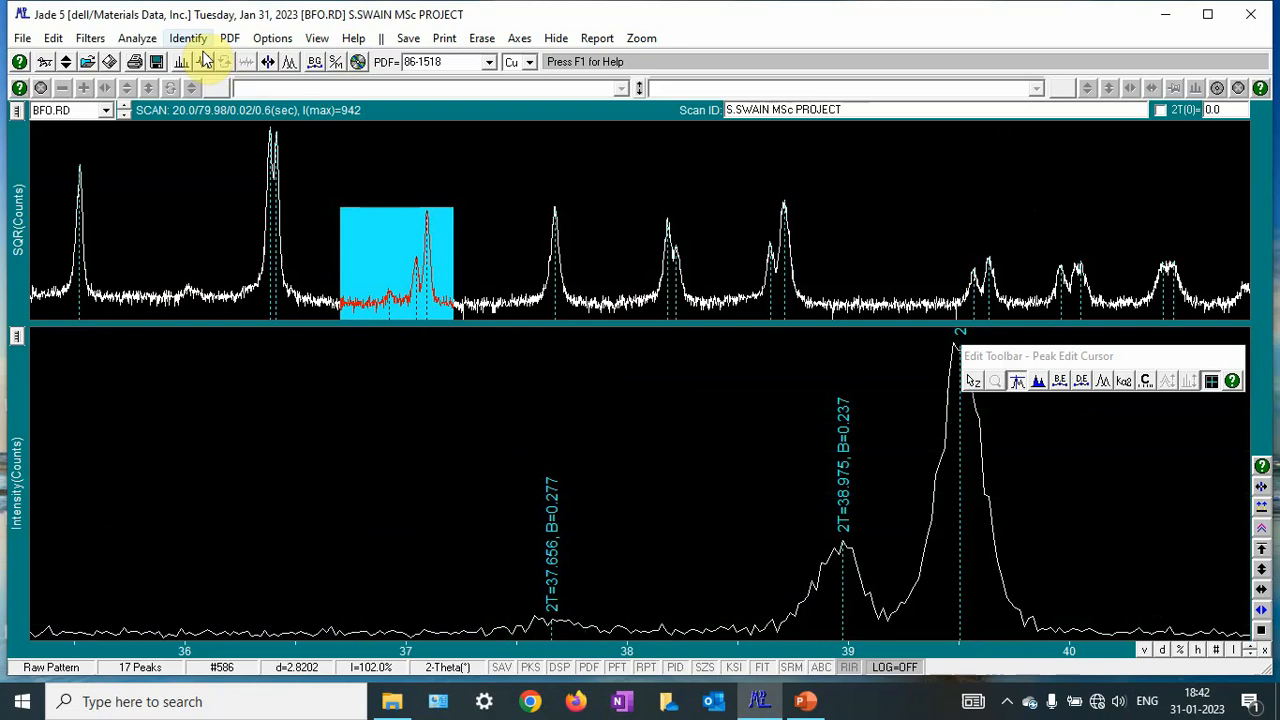
Run a PDF retrieval restricted to Bi, Fe and O chemistry, returning 140 candidate cards
left_click(230, 38)
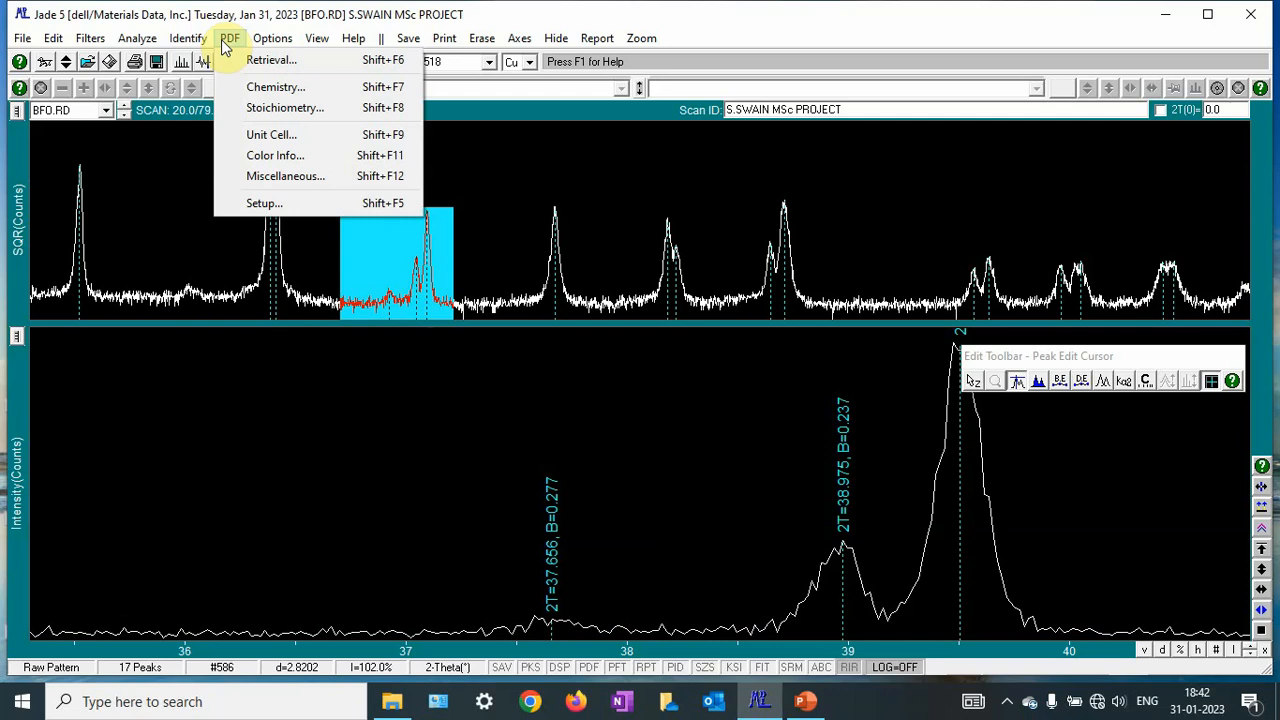
left_click(276, 88)
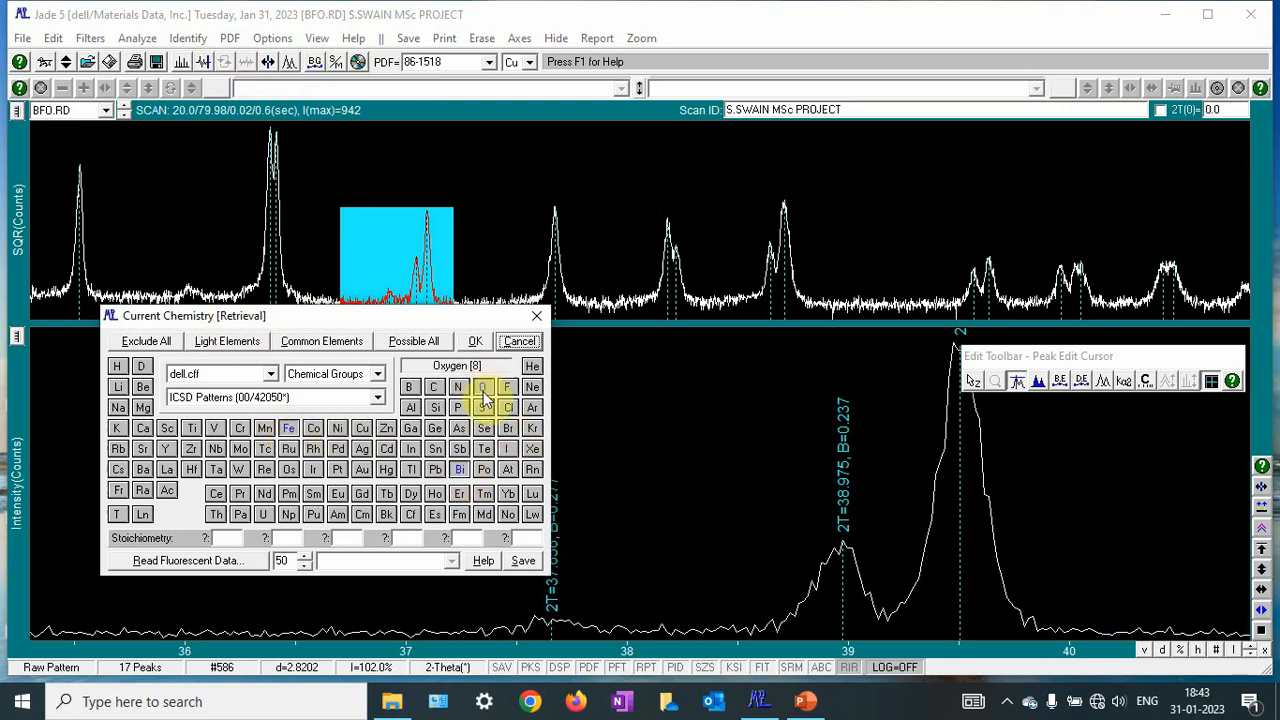
left_click(410, 408)
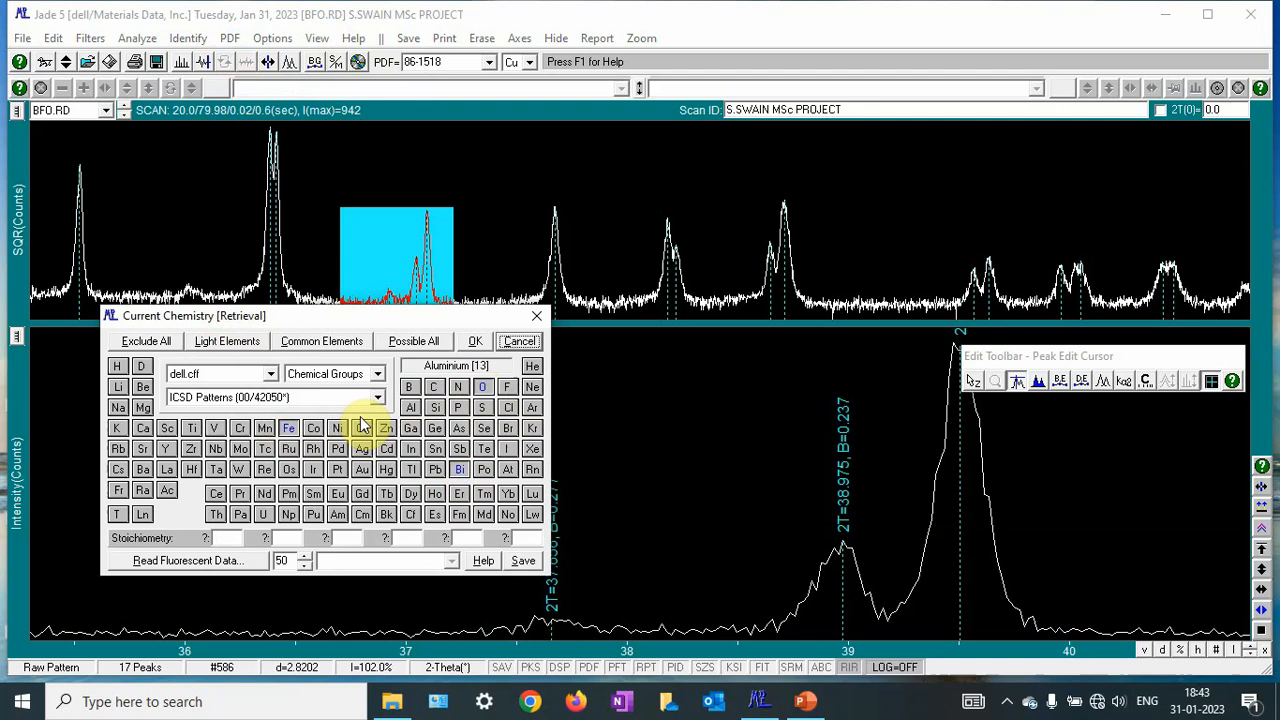
left_click(376, 396)
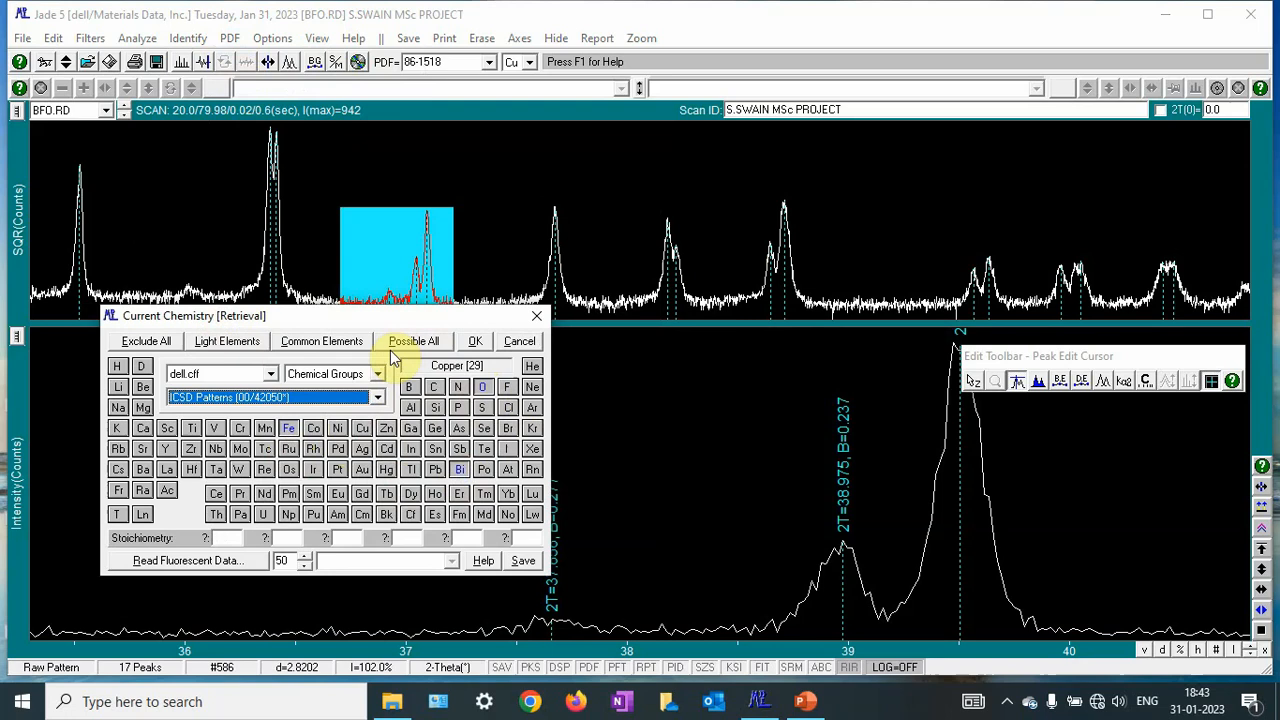
left_click(476, 340)
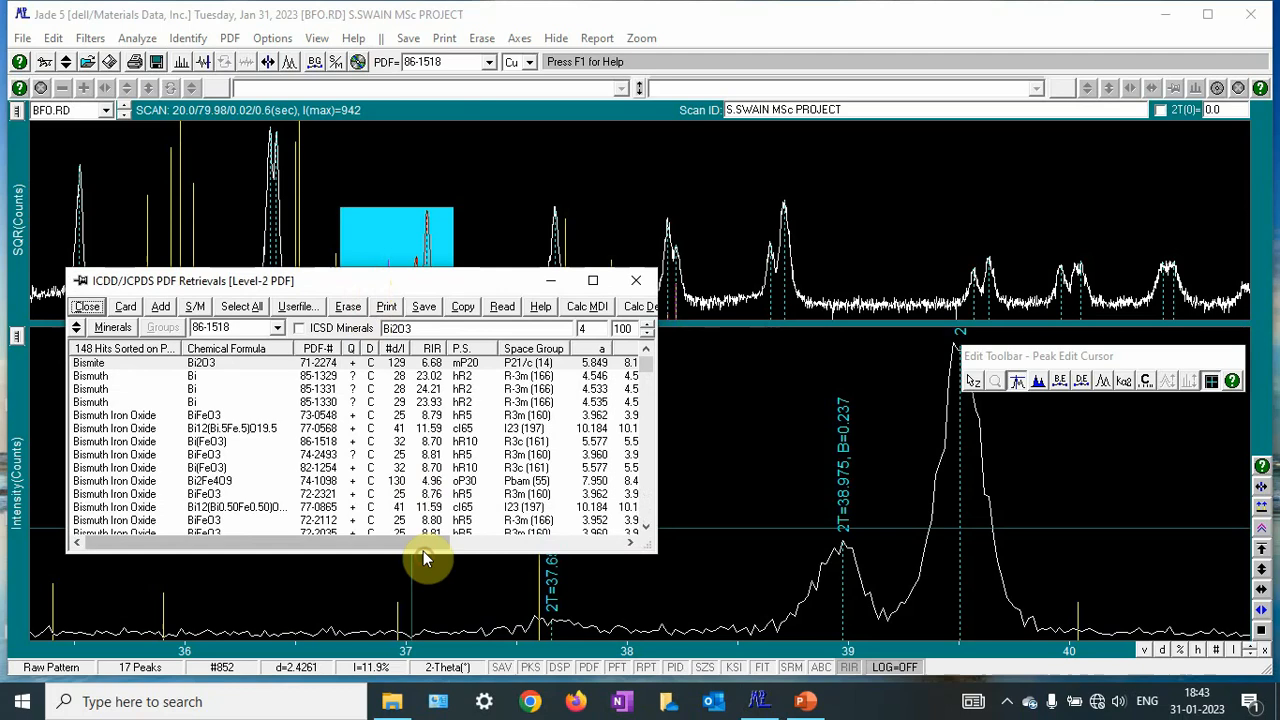
mouse_move(270, 458)
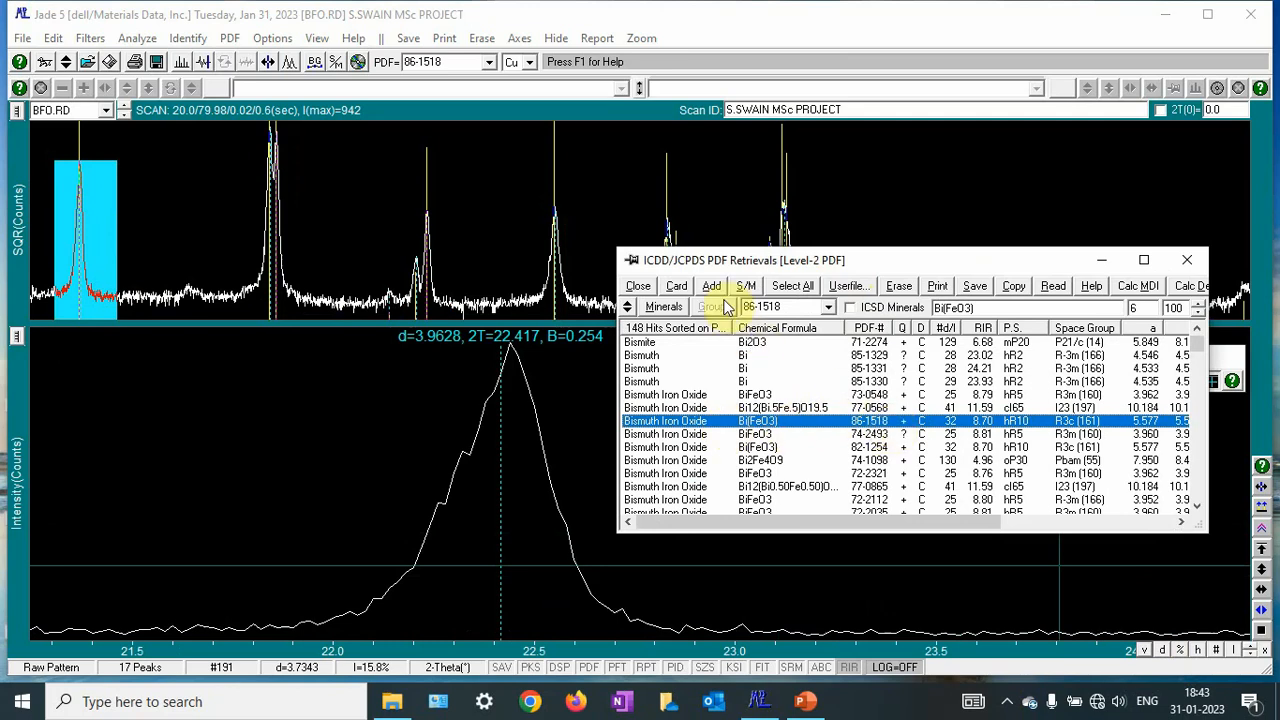
Add BiFeO3 card 86-1518 as a matched phase and zoom near 75° 2-Theta to check its lines
left_click(712, 286)
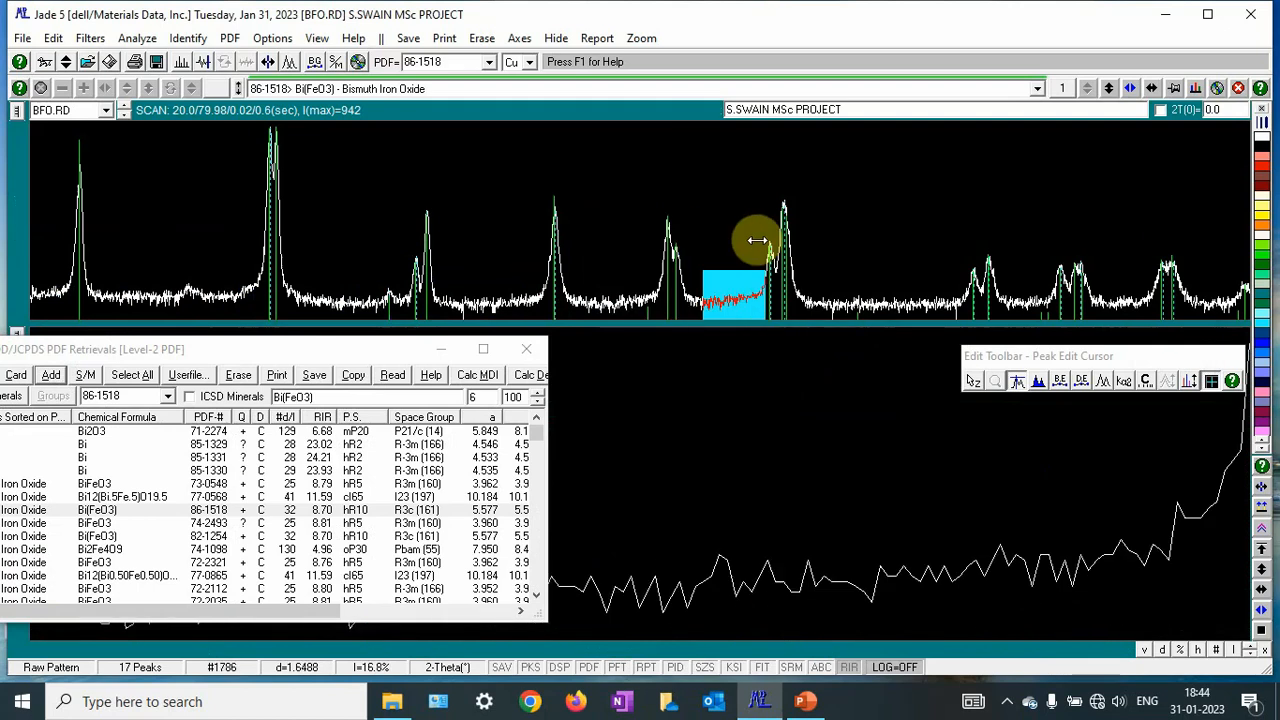
left_click_drag(756, 240, 938, 248)
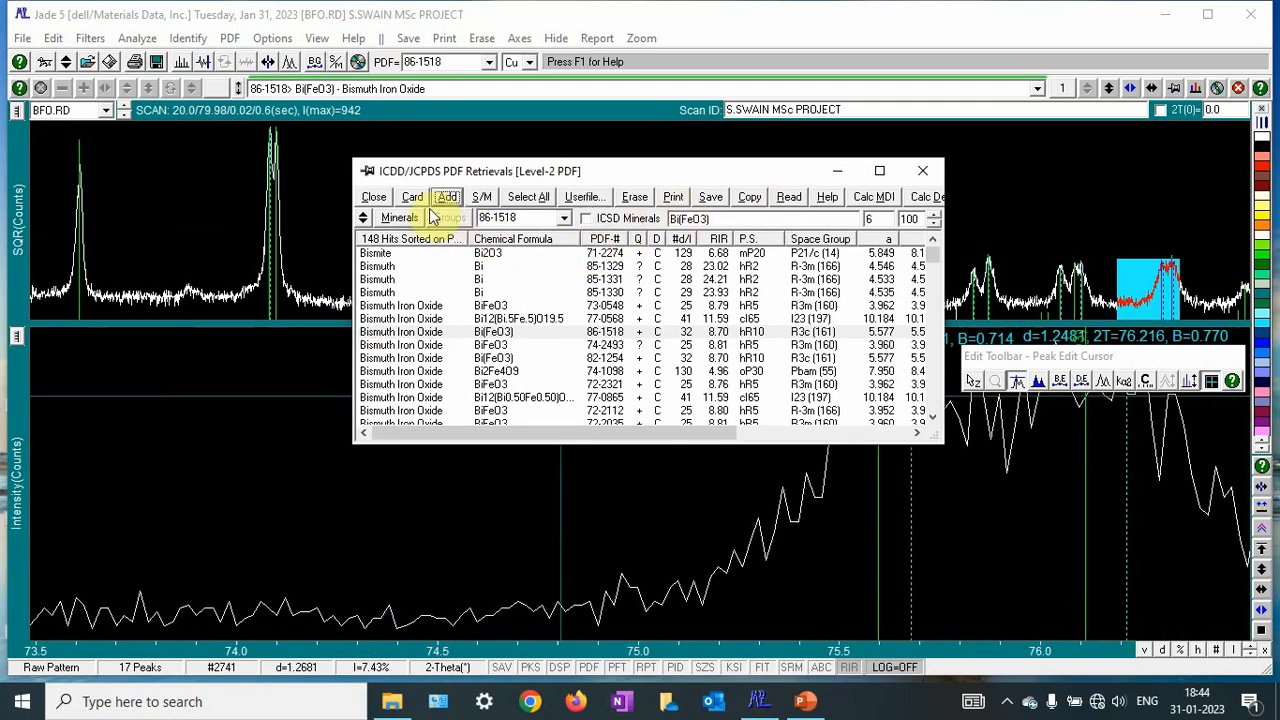
View the 86-1518 BiFeO3 card details and its line list with d-spacings, 2-theta and hkl
left_click(412, 196)
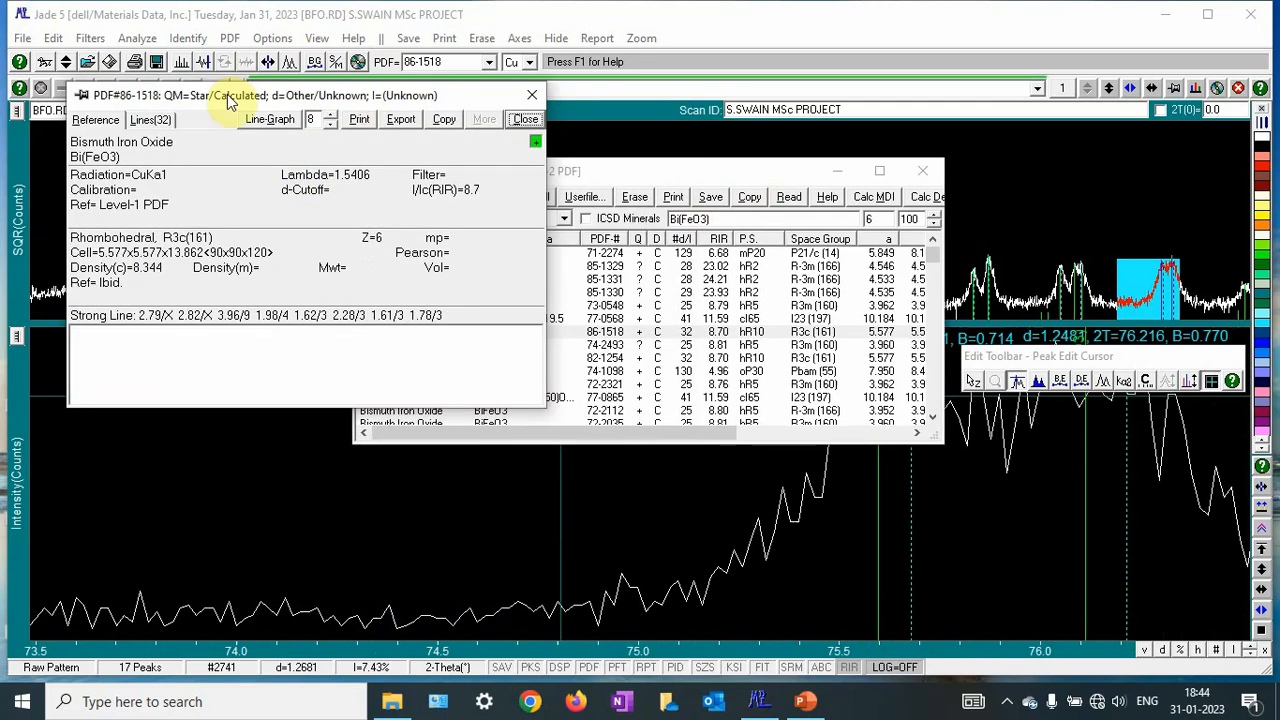
mouse_move(530, 388)
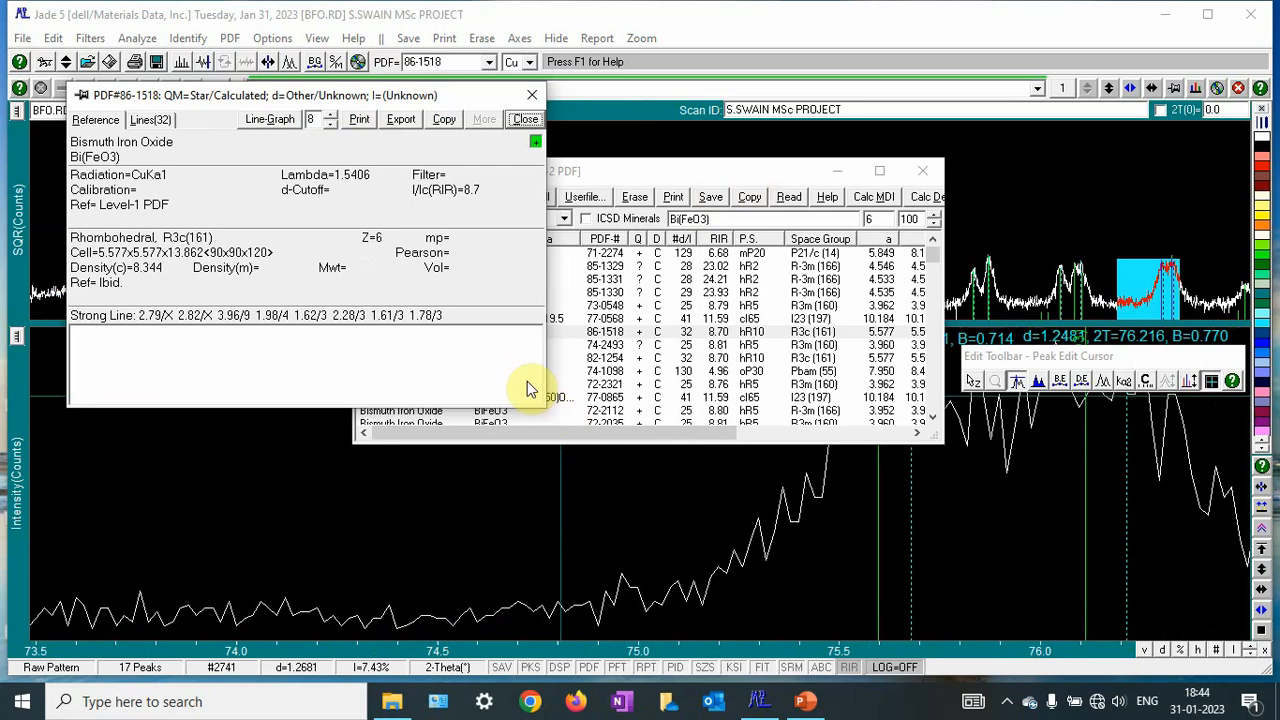
left_click(268, 120)
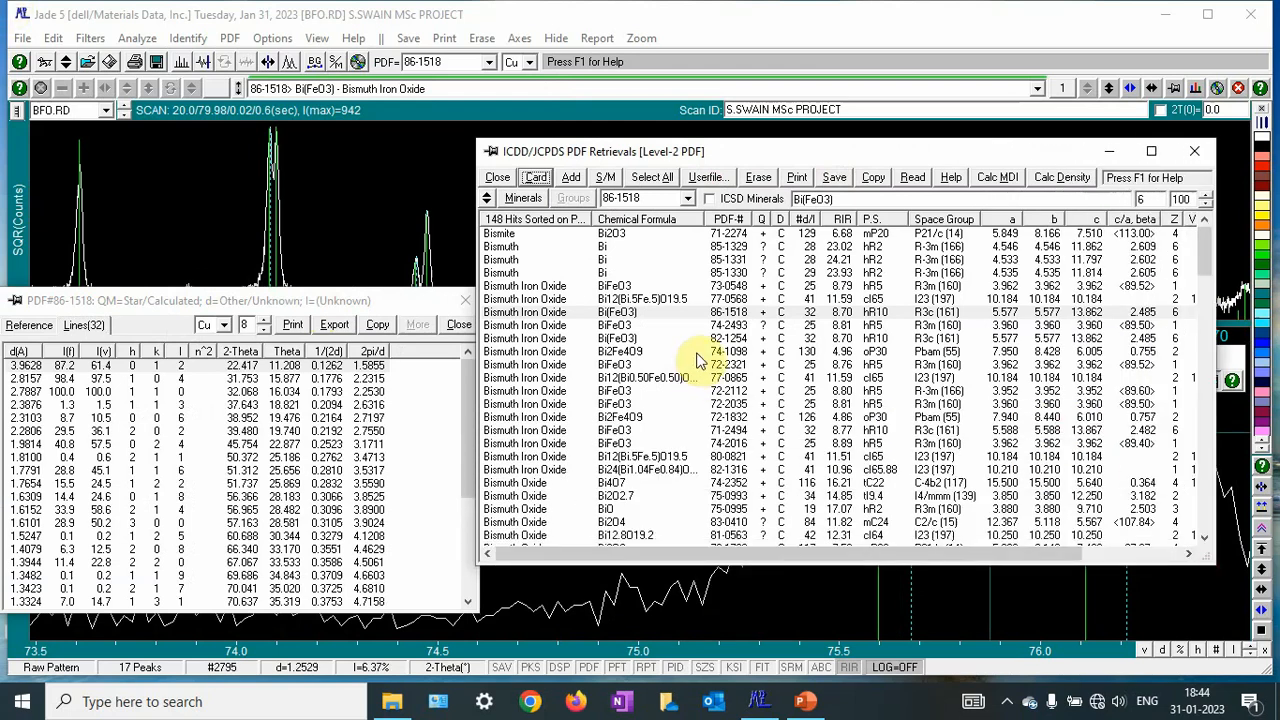
Select Bi2Fe4O9 card 74-1098 from the hits and add it as a second matched phase
left_click(620, 352)
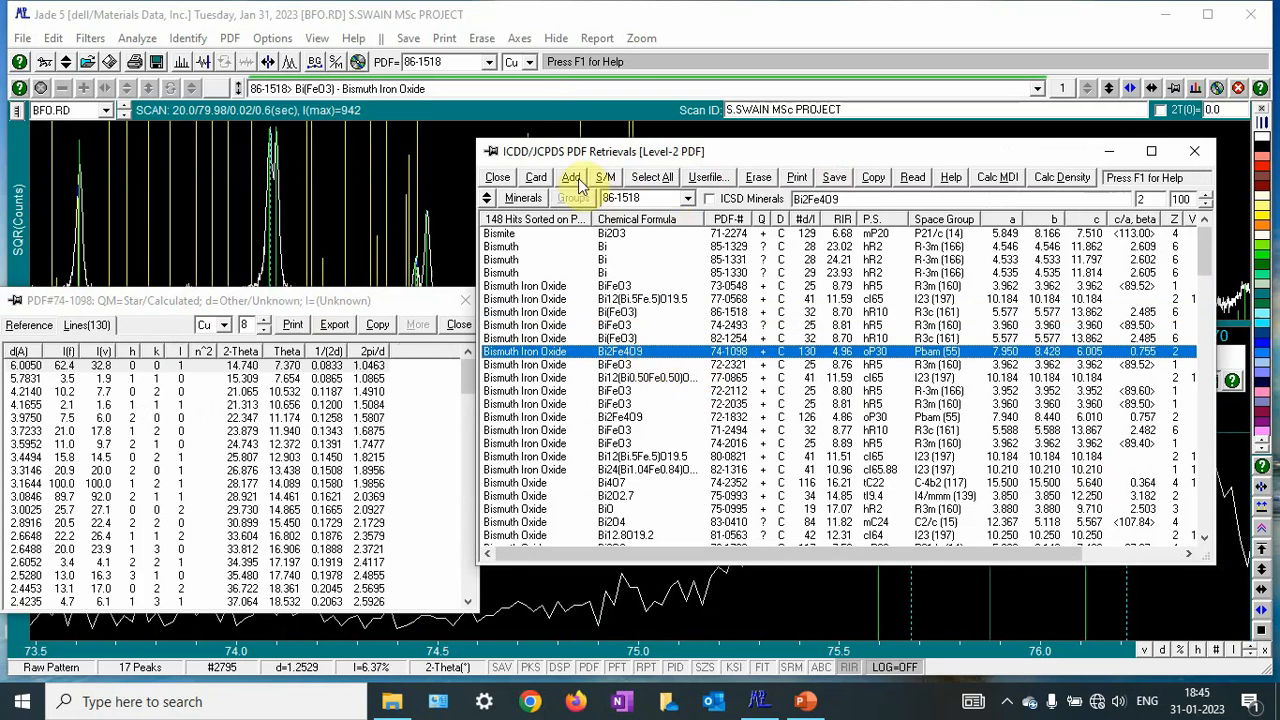
left_click(572, 176)
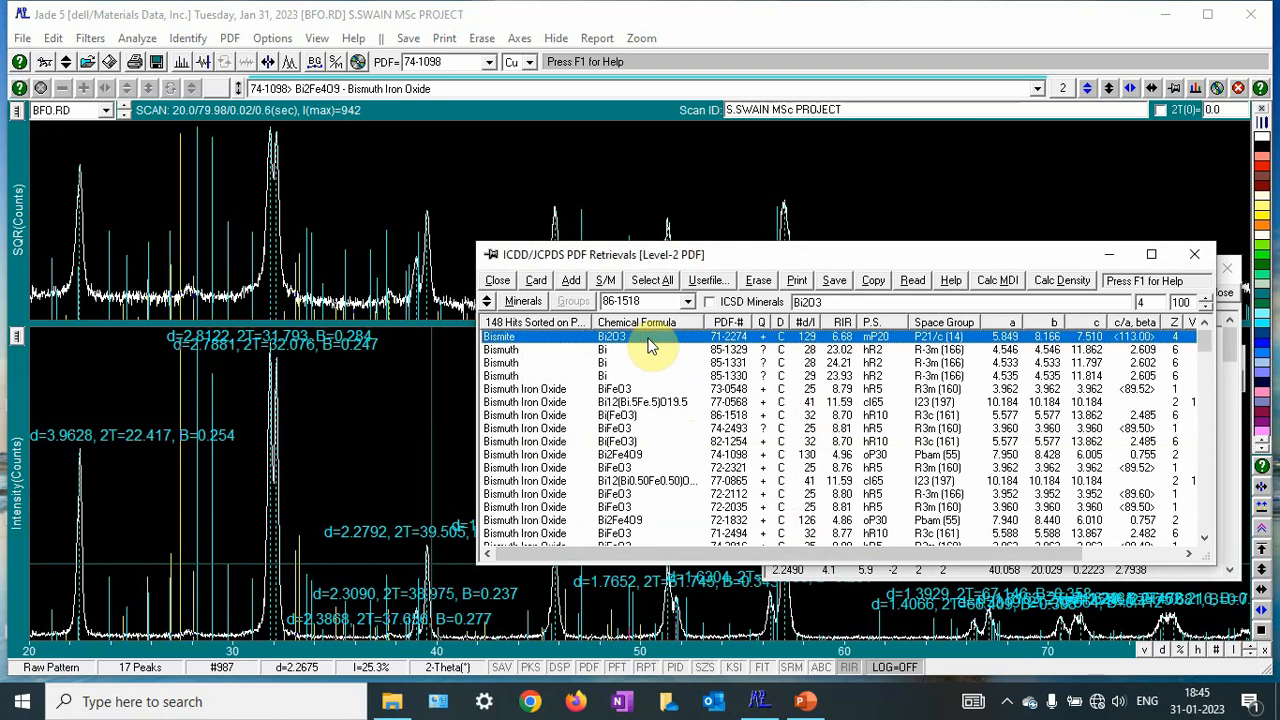
left_click(600, 362)
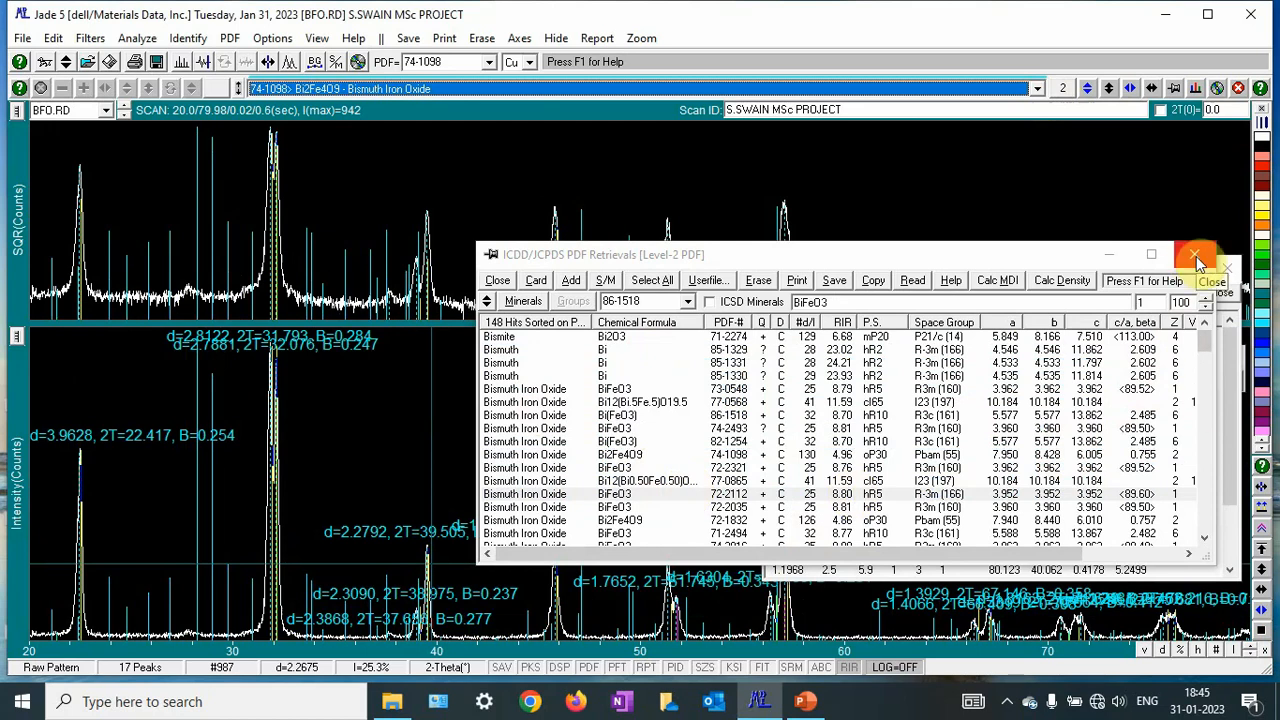
mouse_move(1198, 260)
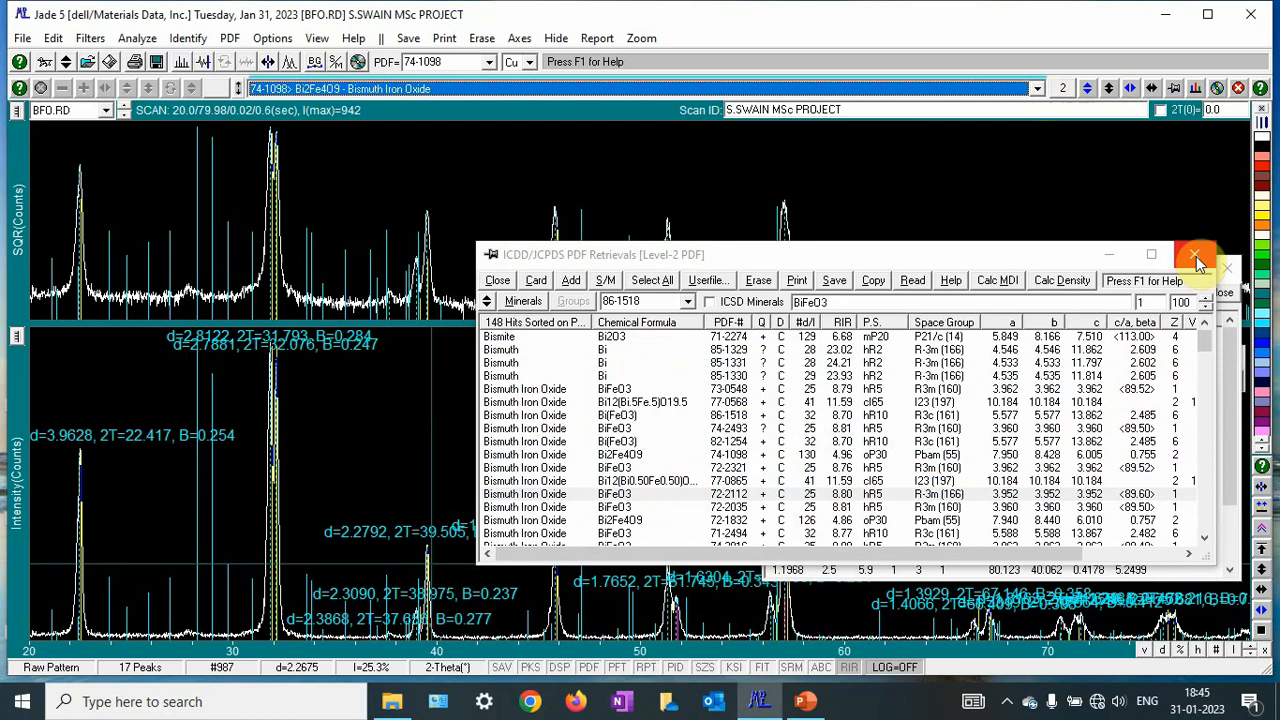